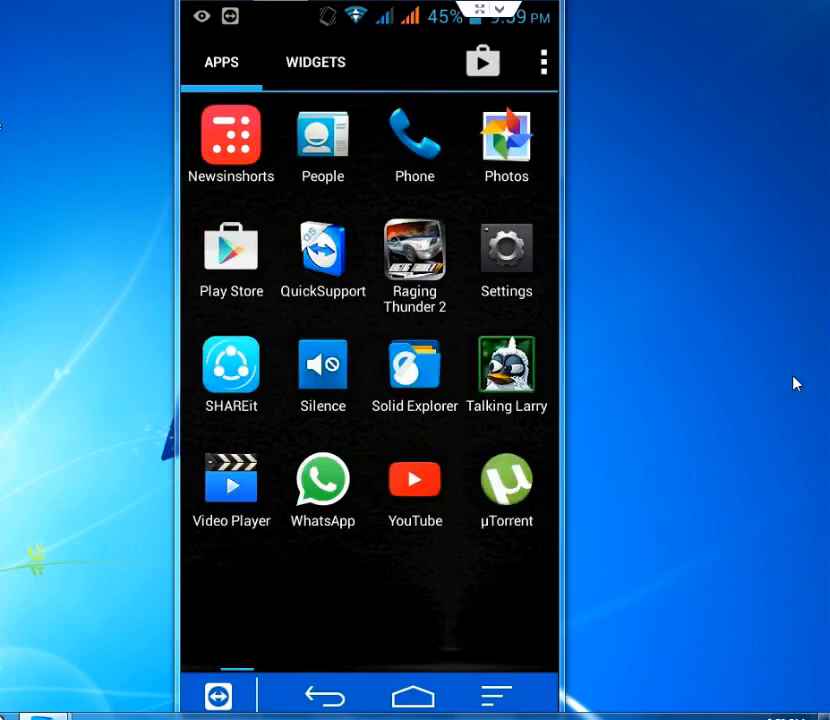
# Step: Launch Silence and start a new event from scratch
pyautogui.click(414, 365)
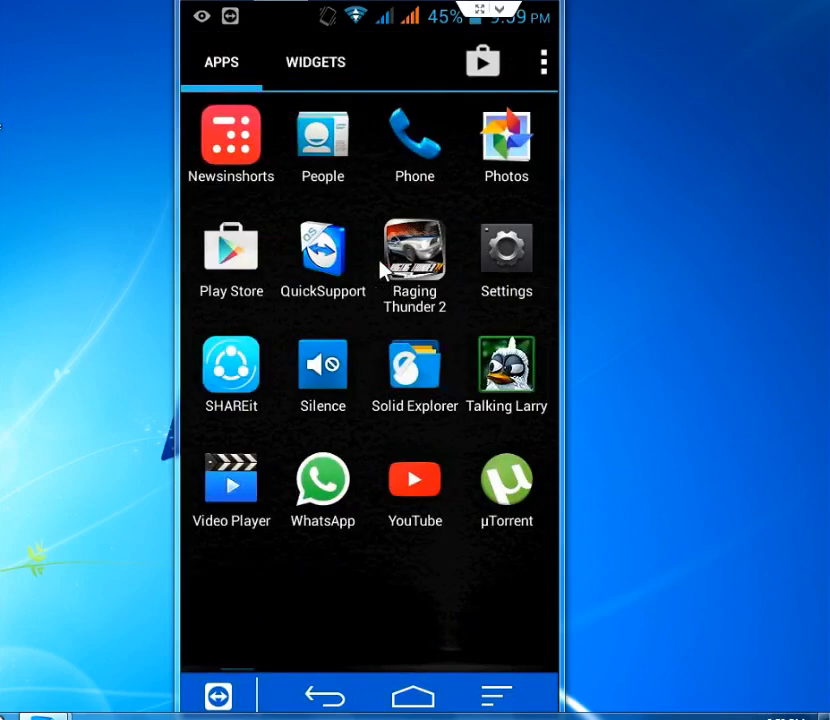
pyautogui.click(322, 365)
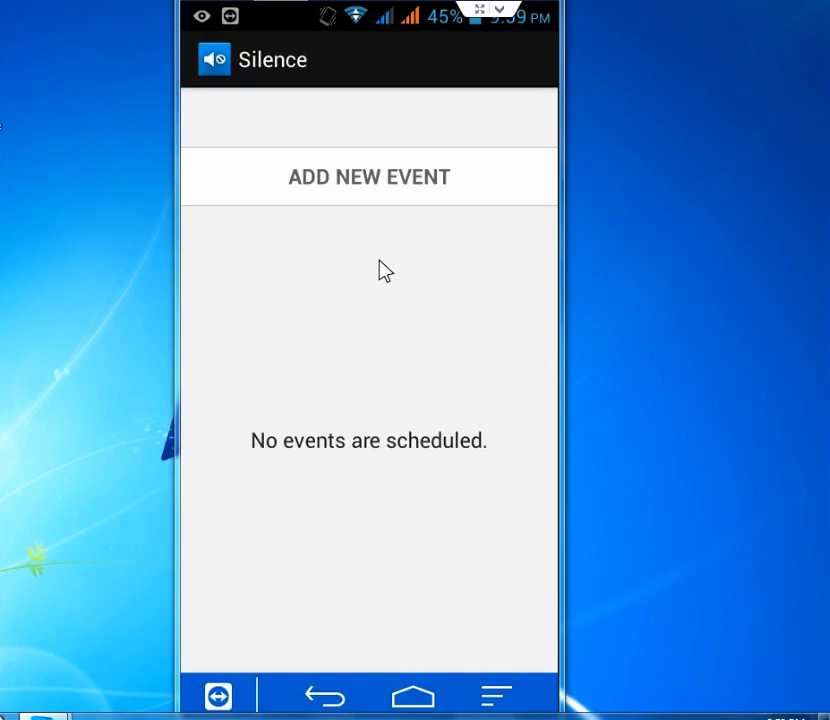
pyautogui.click(369, 177)
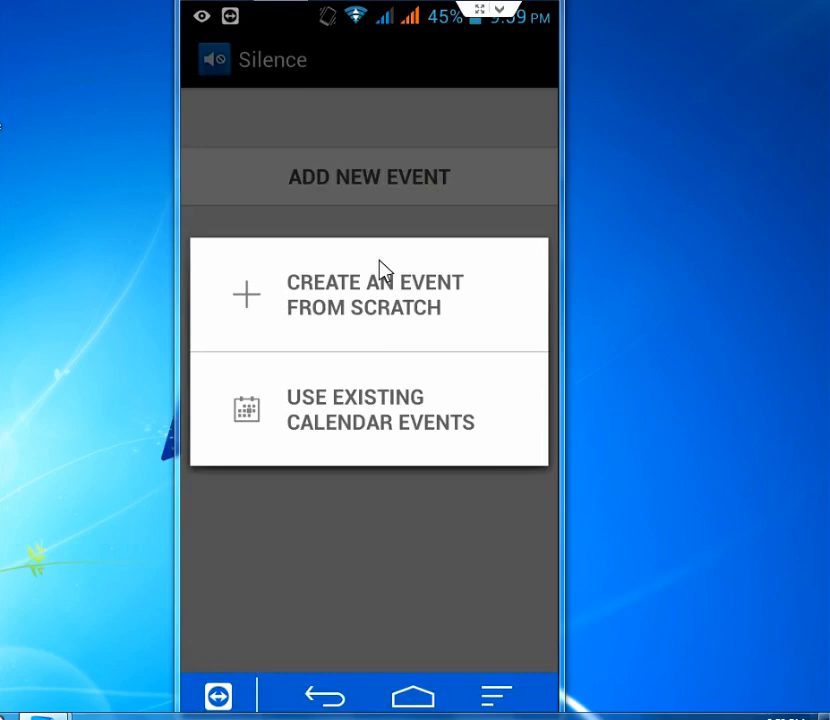
pyautogui.click(369, 294)
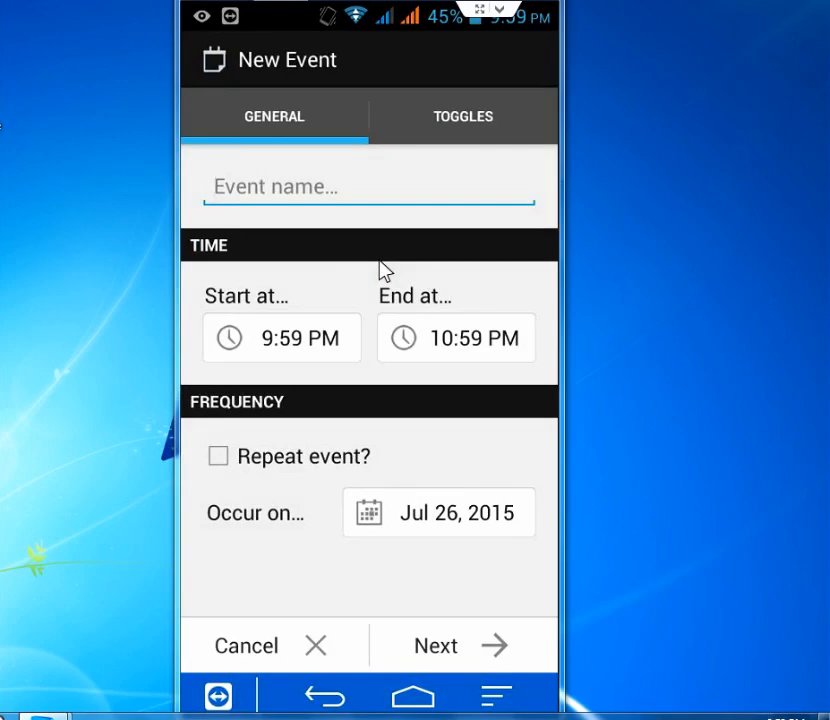
# Step: Enter 'class' as the new event's name via the keyboard suggestion
pyautogui.write('cl')
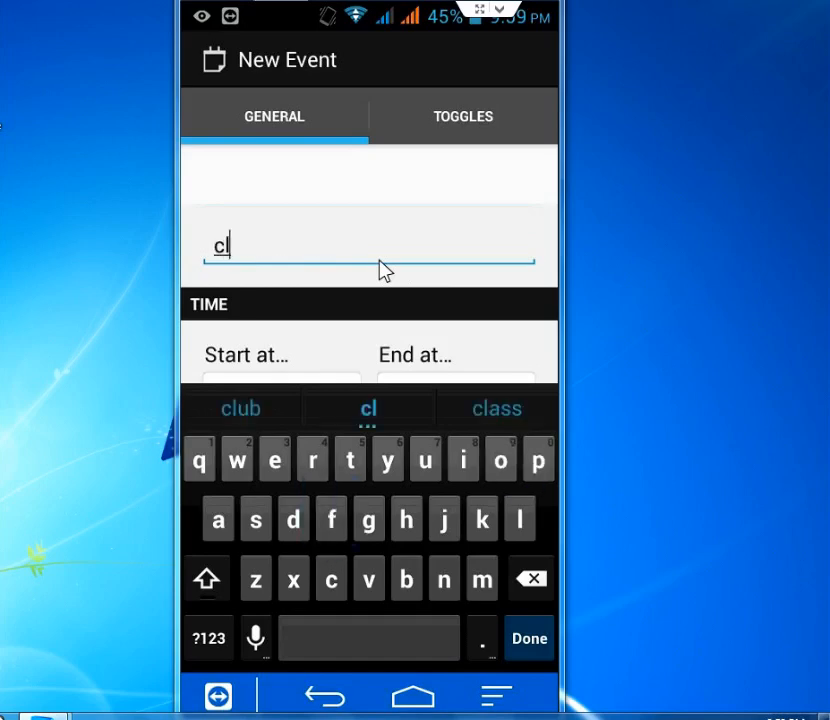
pyautogui.click(367, 408)
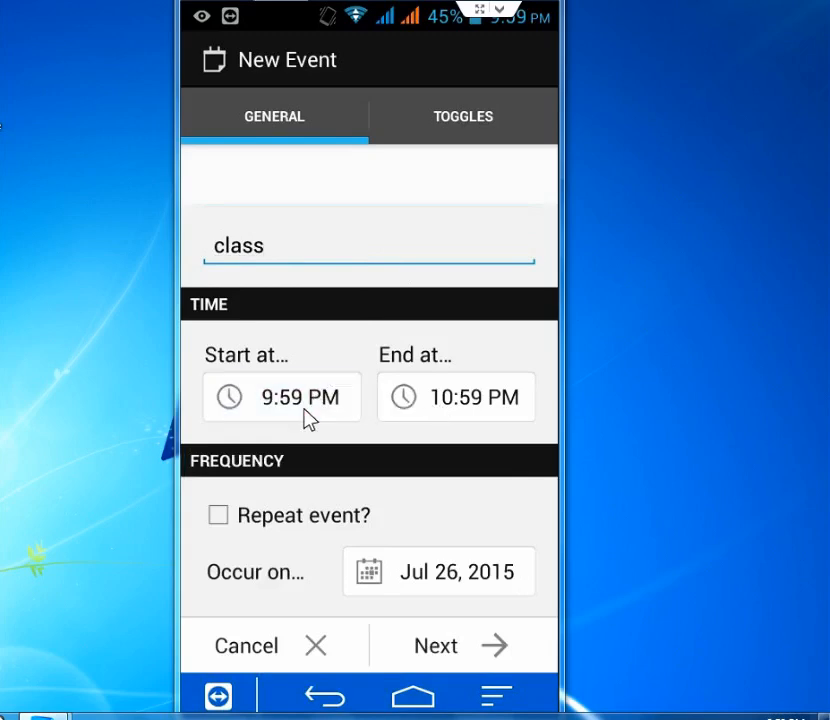
pyautogui.click(456, 397)
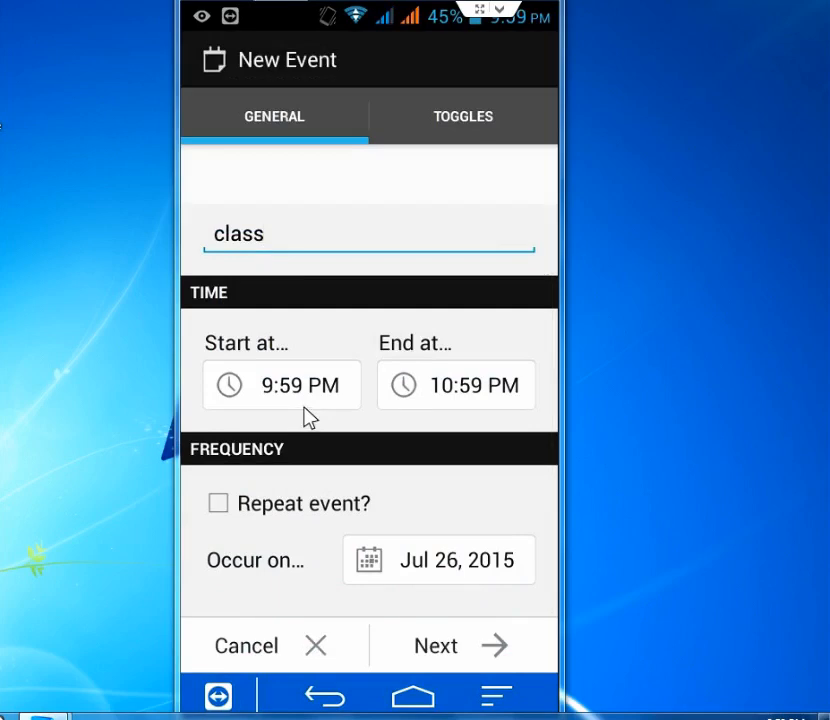
pyautogui.moveTo(230, 510)
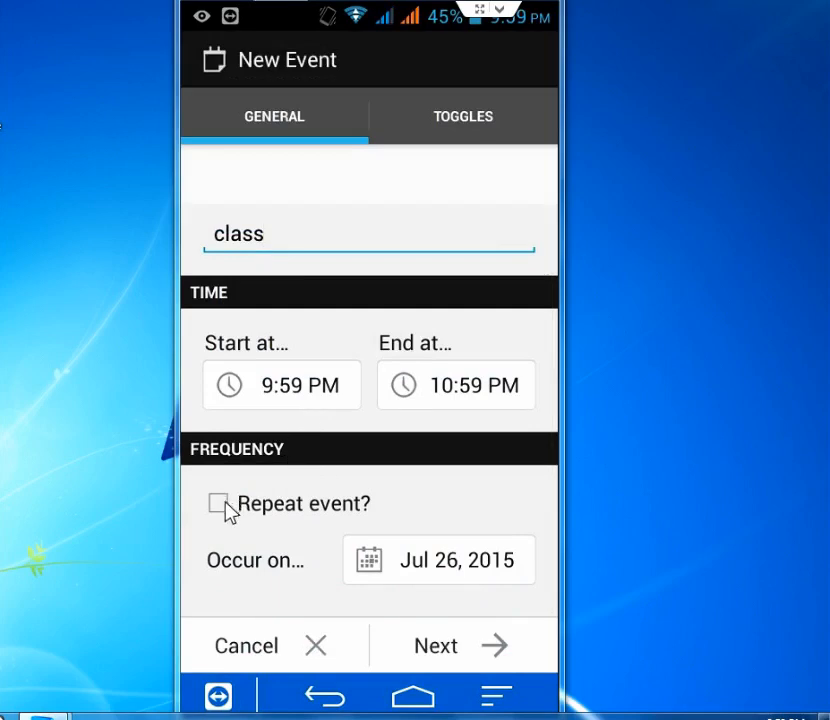
# Step: Make the event repeat on all seven days, ending on Jul 27, 2015
pyautogui.click(217, 503)
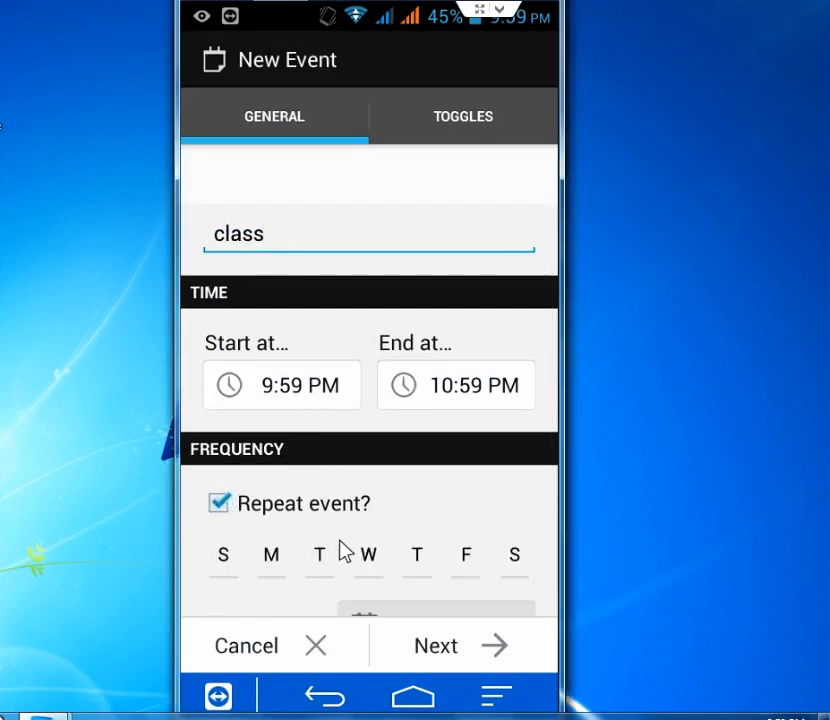
pyautogui.click(270, 555)
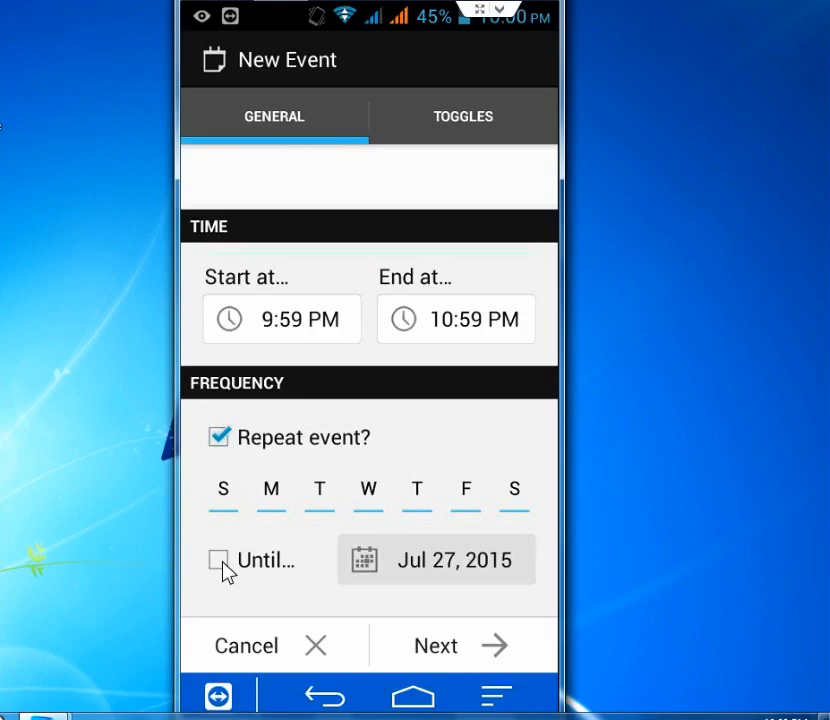
pyautogui.click(218, 560)
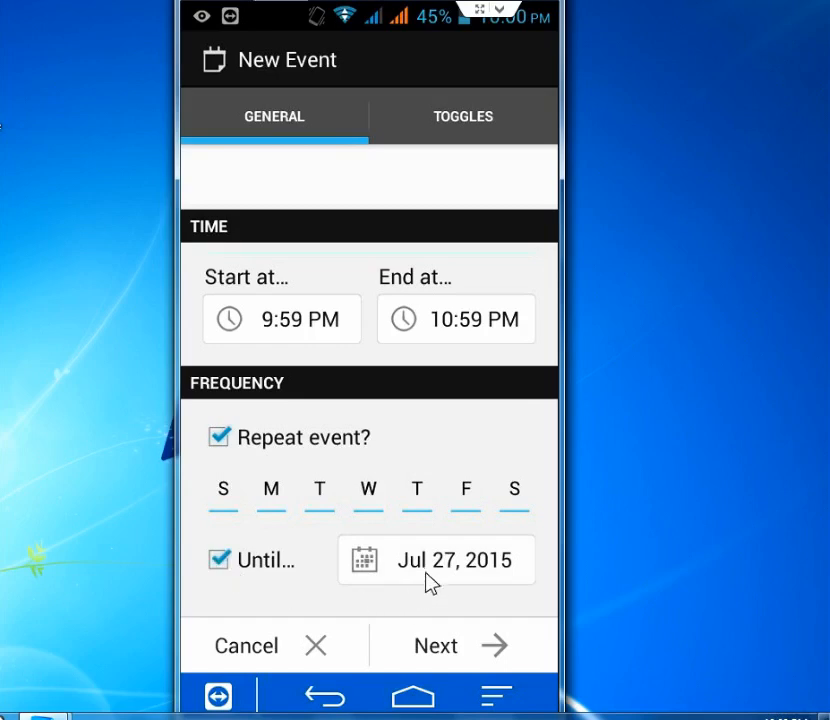
pyautogui.click(435, 559)
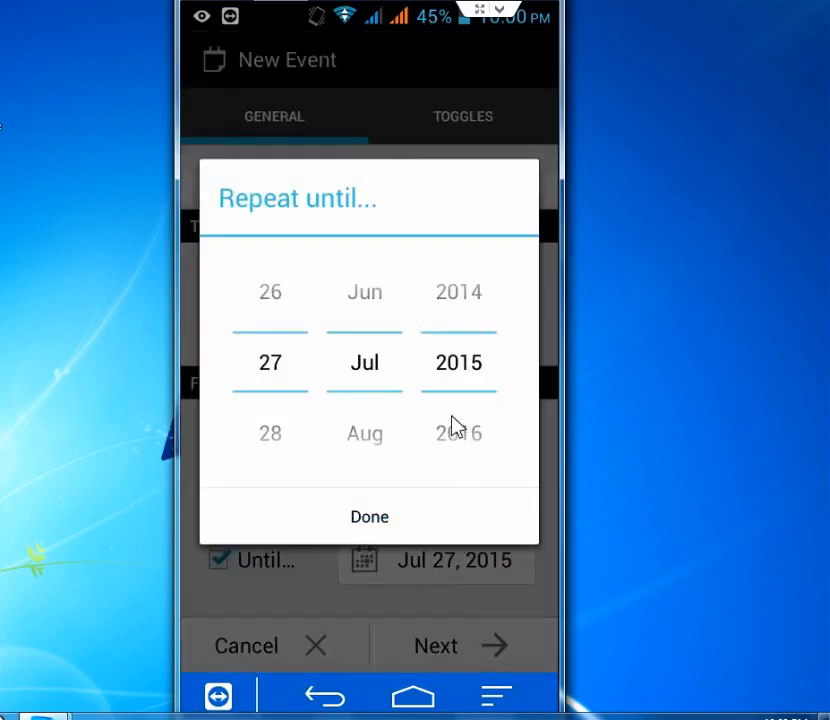
pyautogui.moveTo(455, 457)
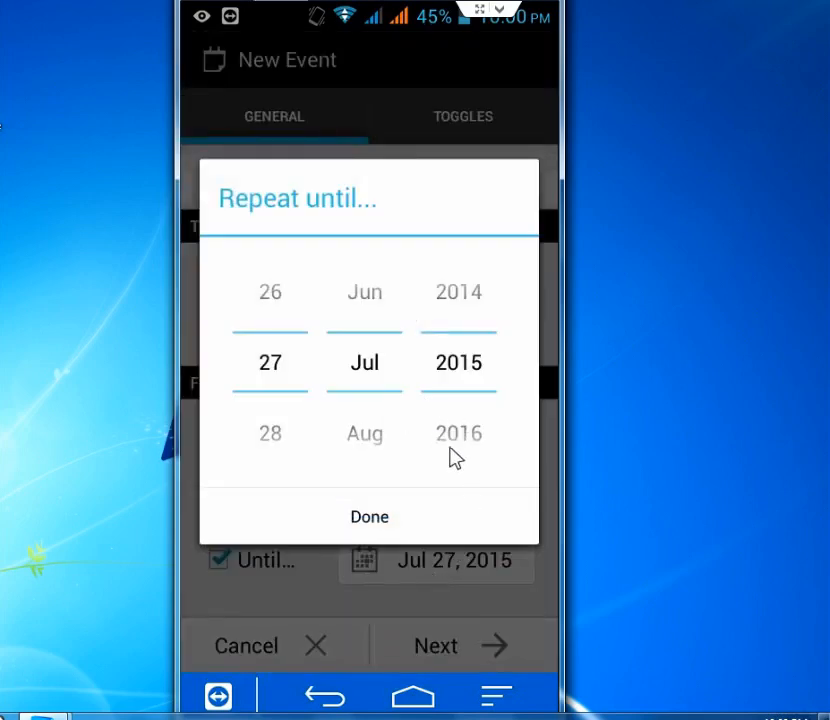
pyautogui.click(369, 516)
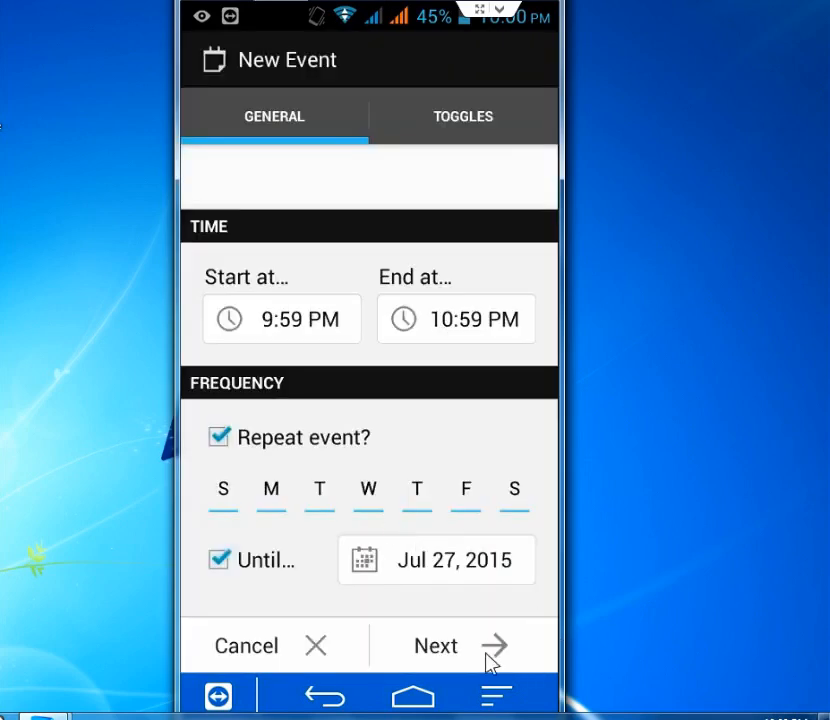
# Step: Move on to the event's toggles and add a new toggle
pyautogui.click(462, 116)
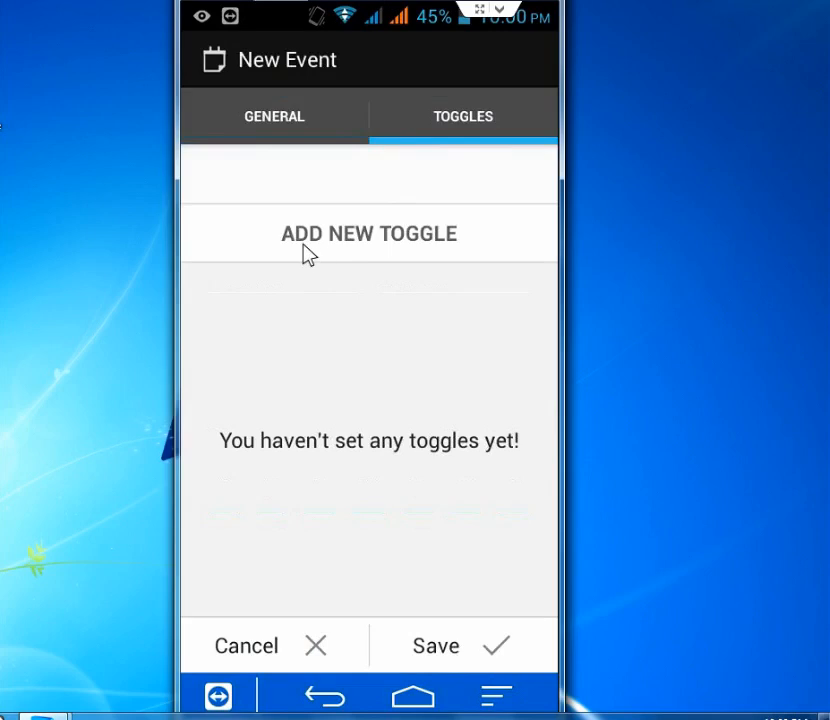
pyautogui.click(368, 233)
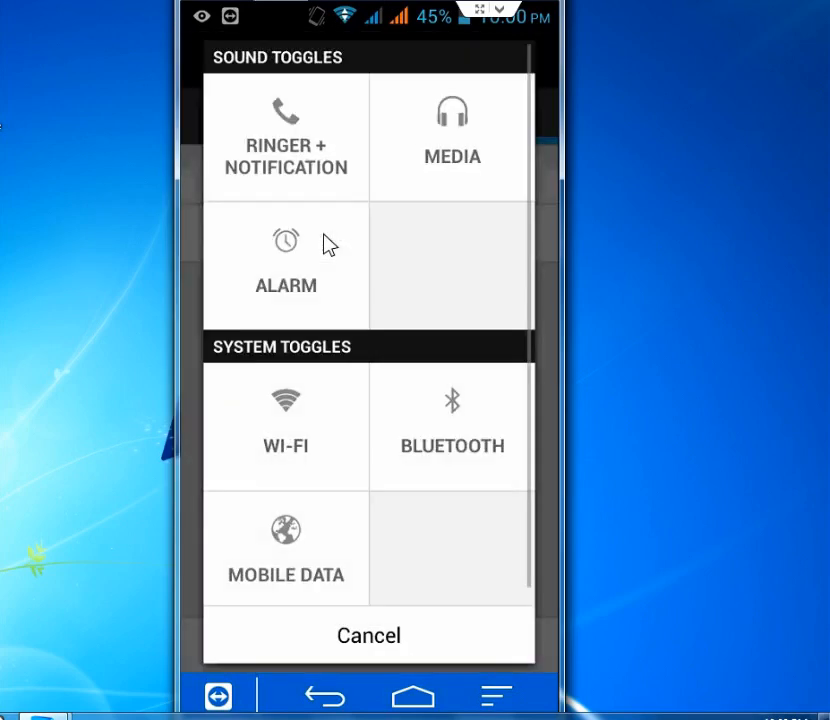
pyautogui.moveTo(262, 170)
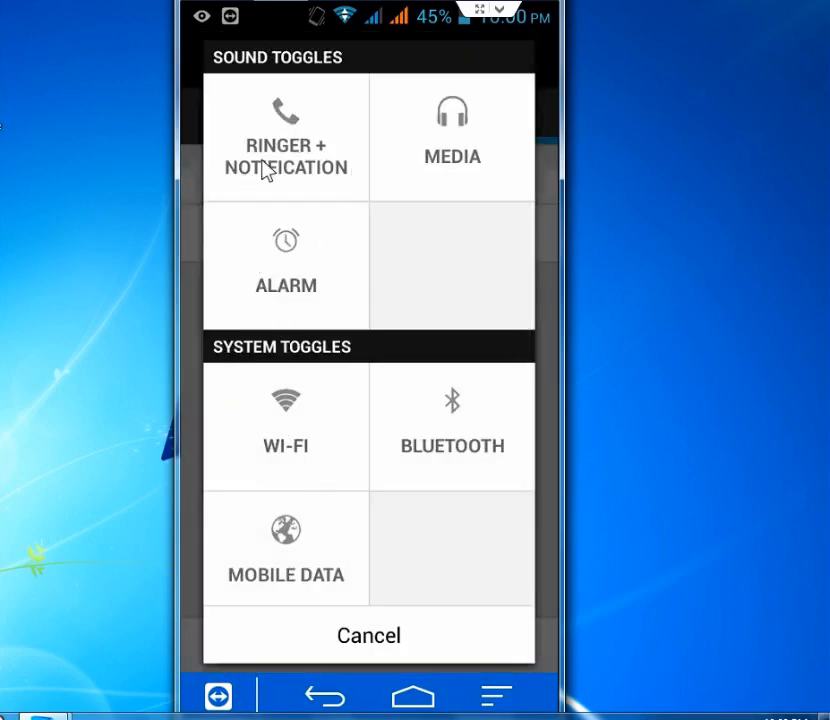
pyautogui.moveTo(305, 158)
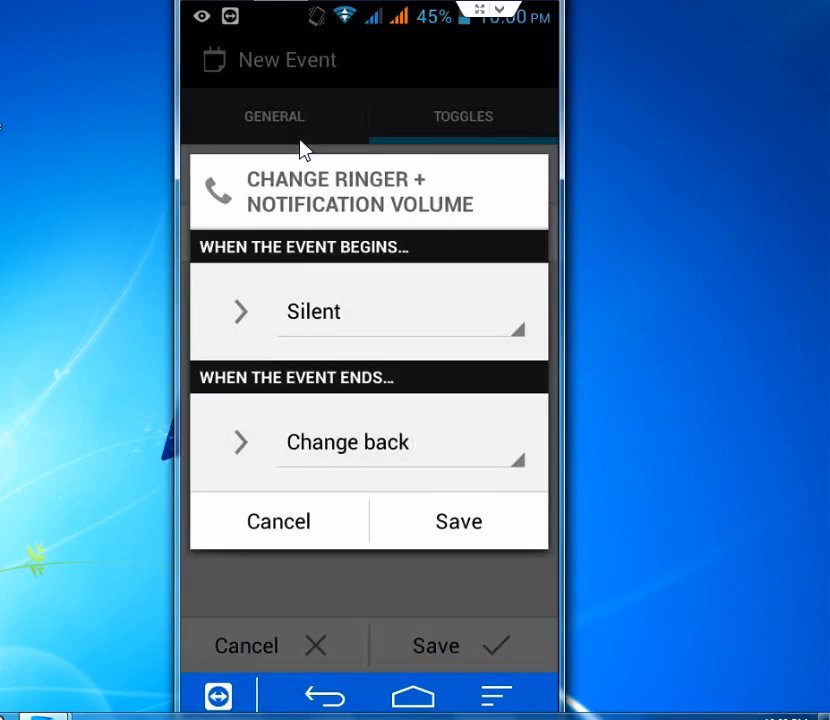
pyautogui.moveTo(344, 328)
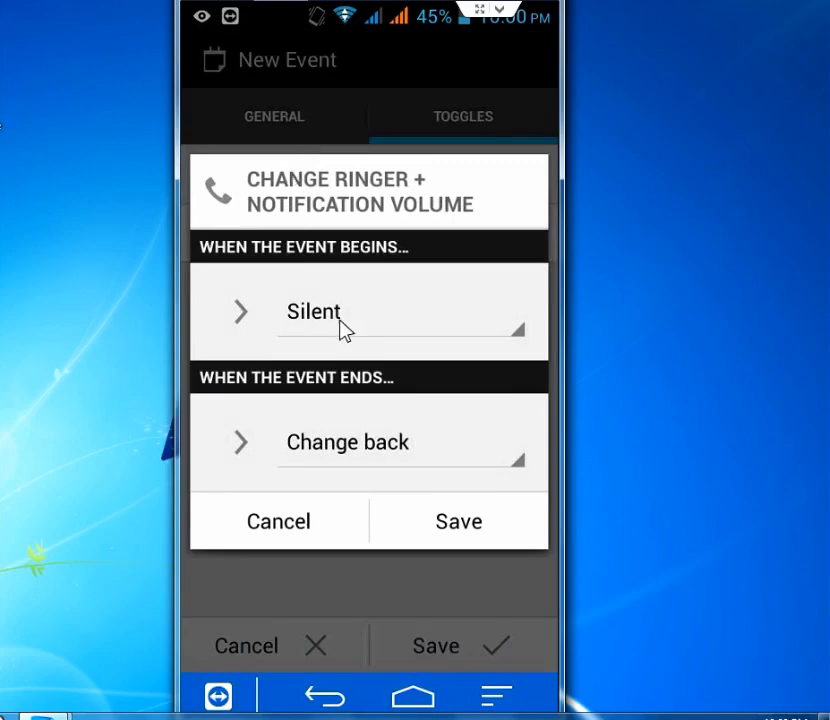
# Step: Set the ringer toggle to Vibrate at start and Change back at end, then save the event
pyautogui.click(314, 311)
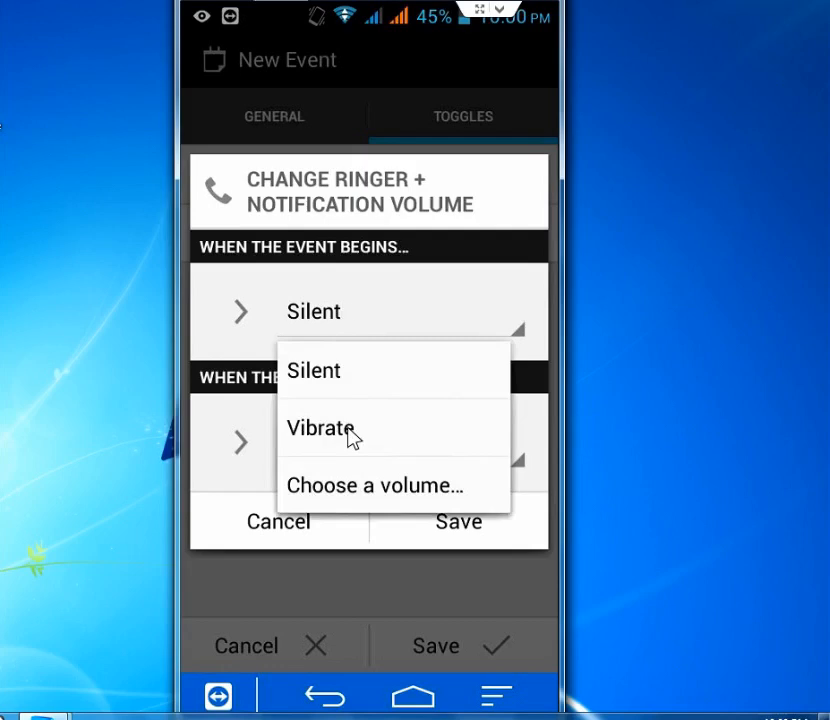
pyautogui.click(321, 428)
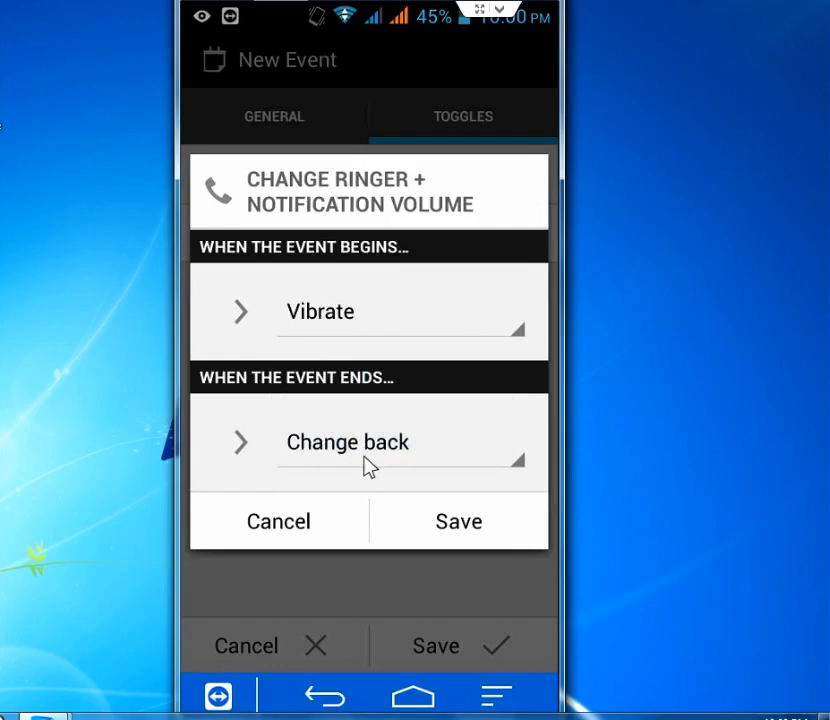
pyautogui.click(347, 442)
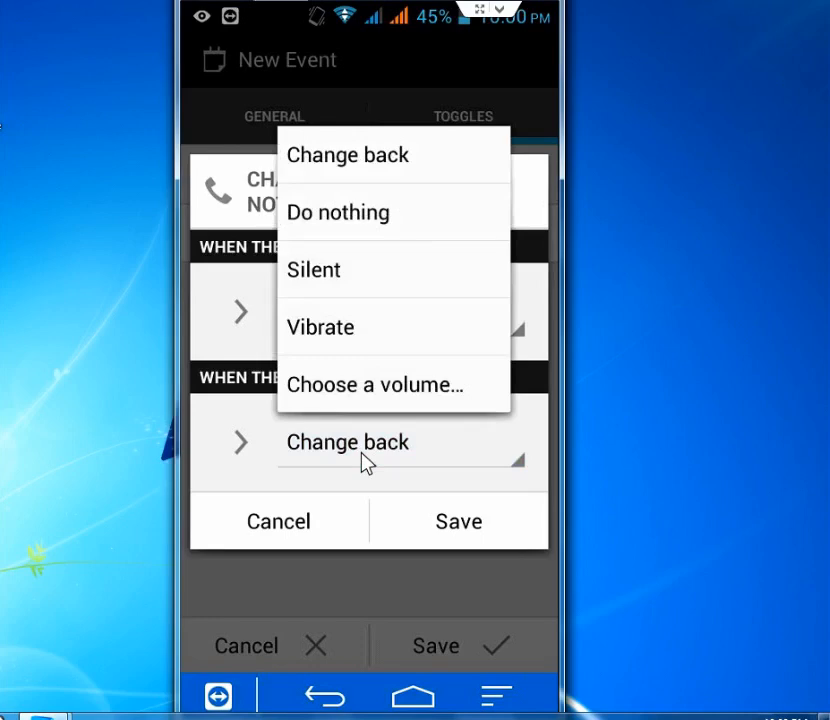
pyautogui.moveTo(325, 235)
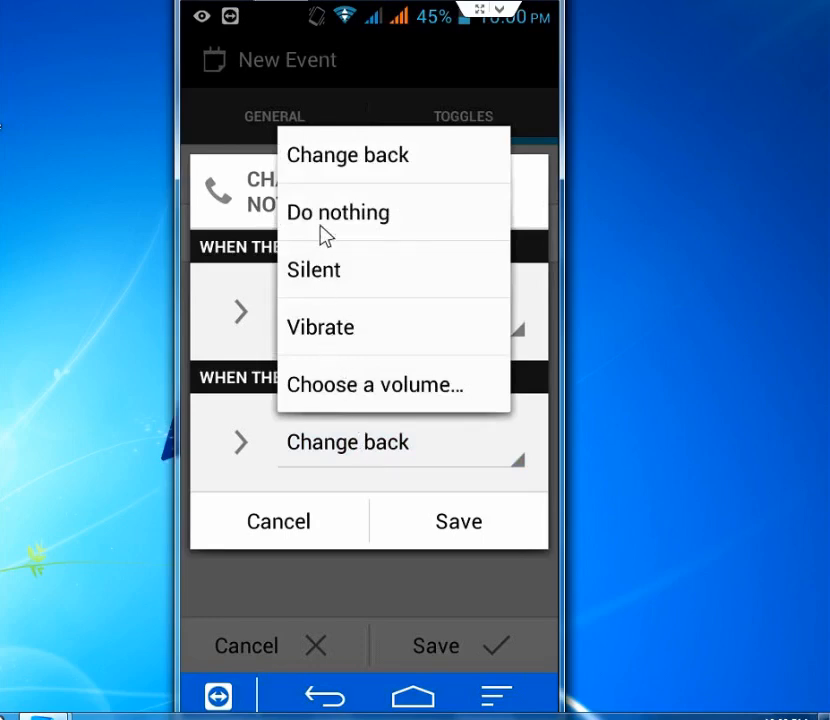
pyautogui.moveTo(418, 185)
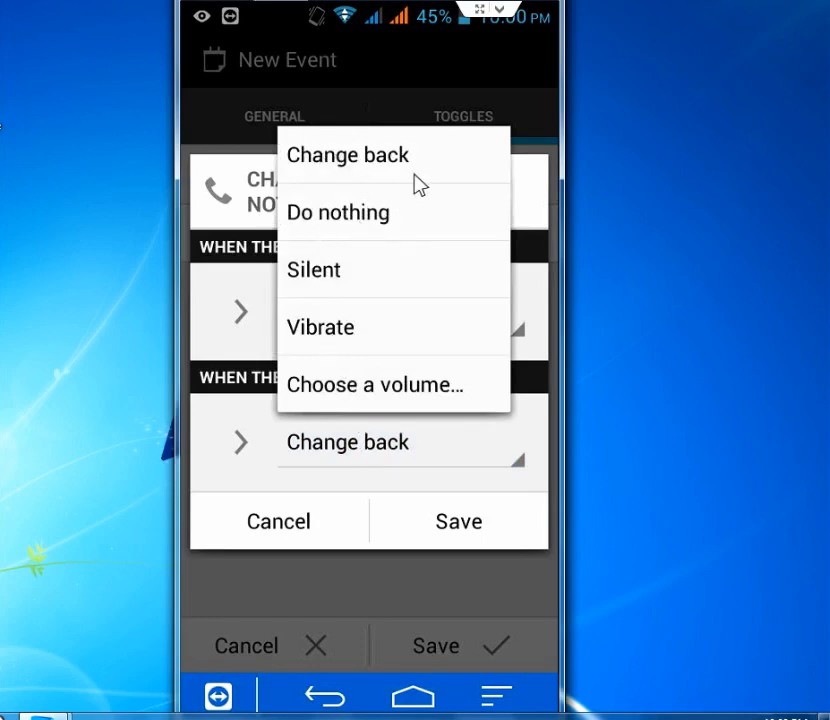
pyautogui.click(321, 327)
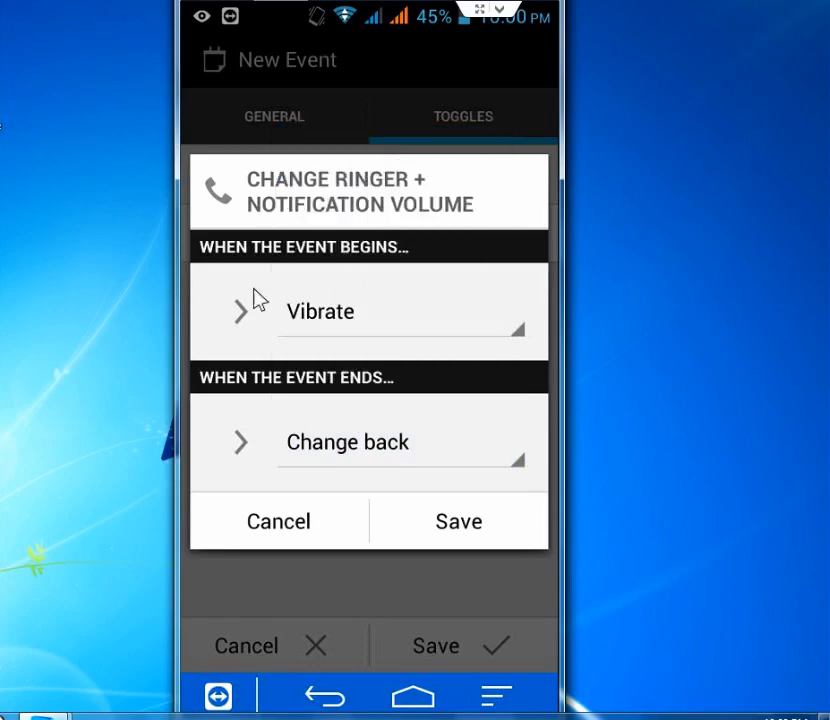
pyautogui.click(458, 521)
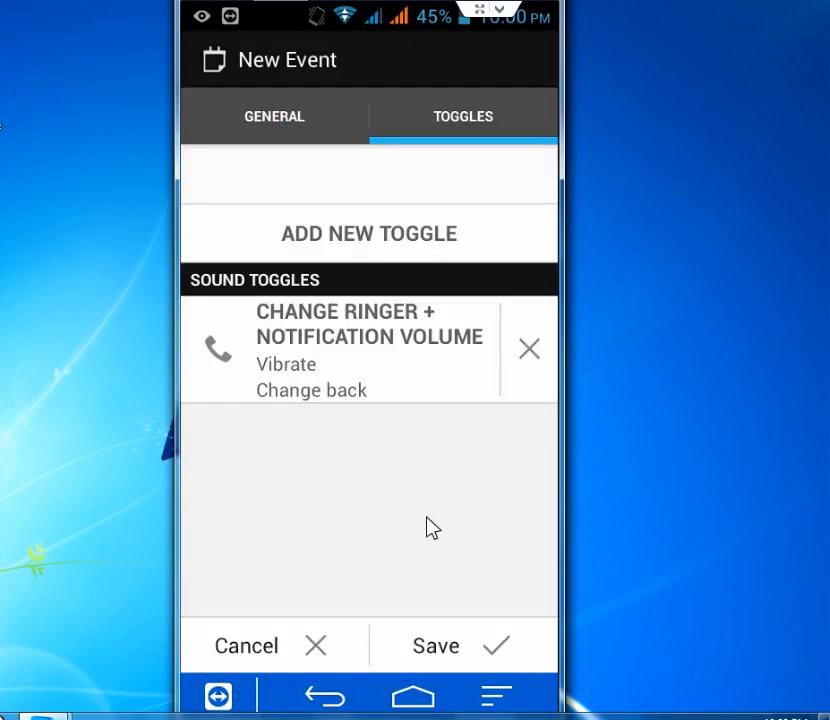
pyautogui.click(435, 645)
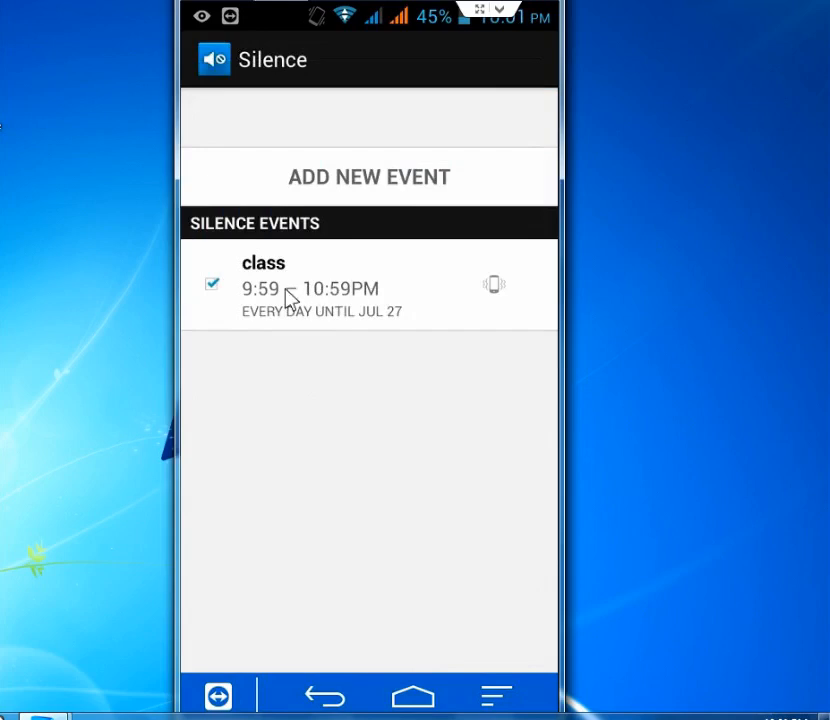
pyautogui.moveTo(358, 313)
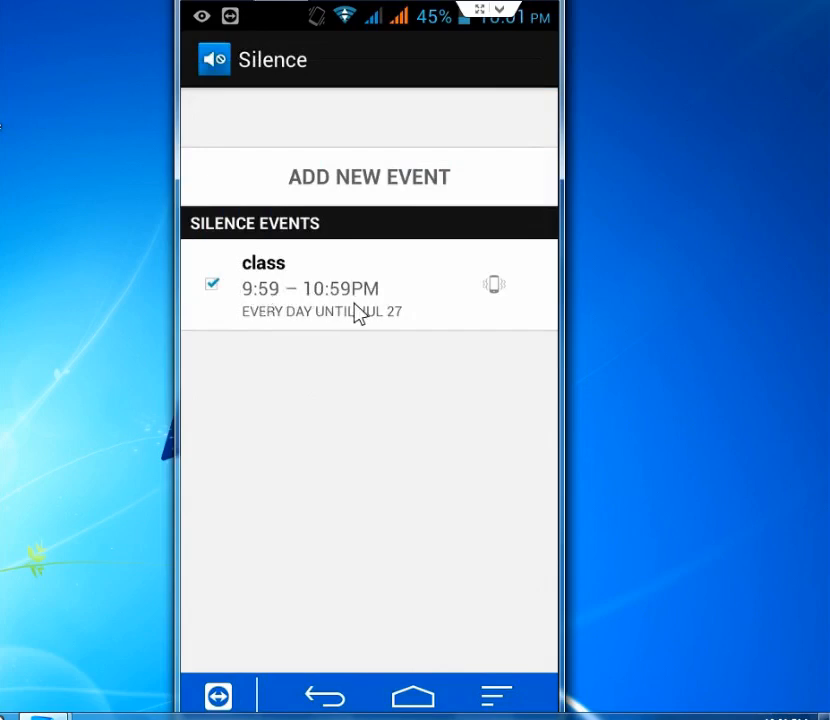
pyautogui.moveTo(405, 427)
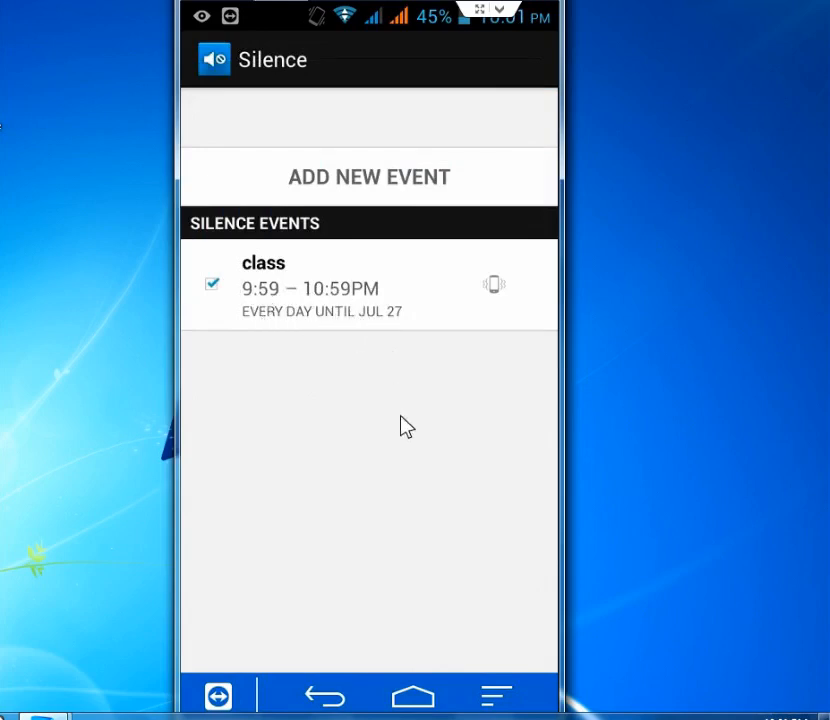